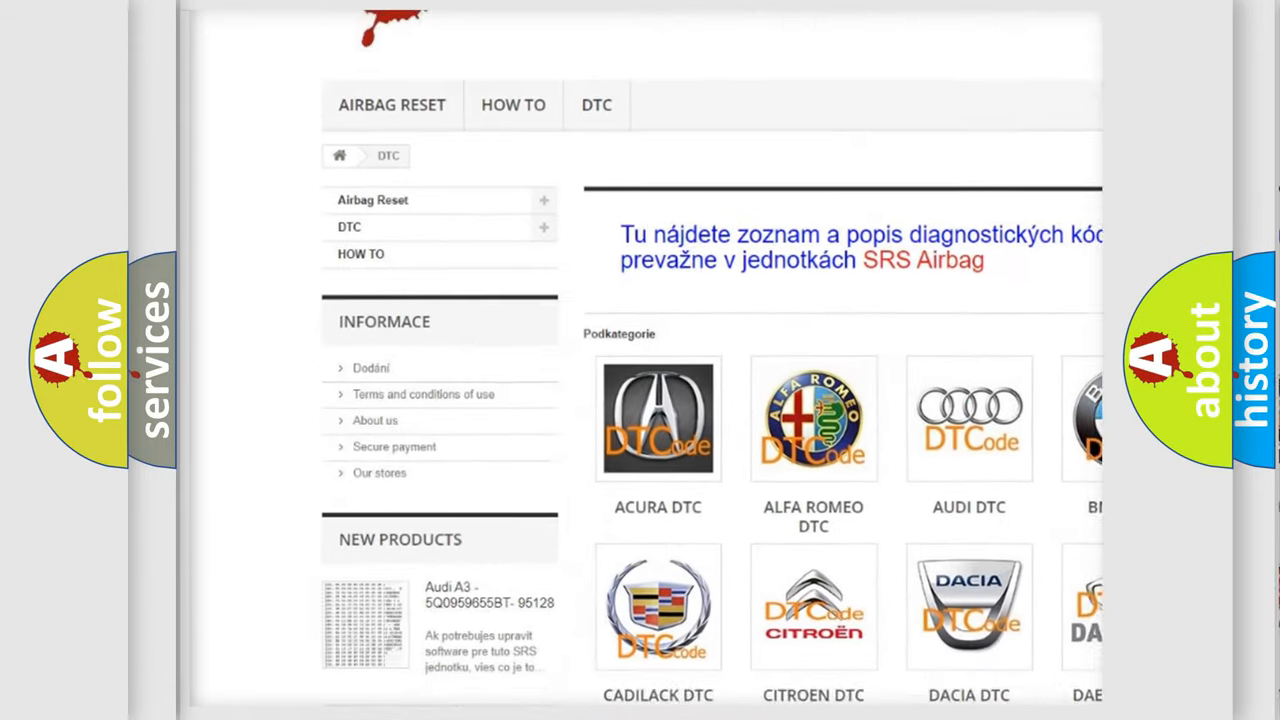
pyautogui.scroll(-3)
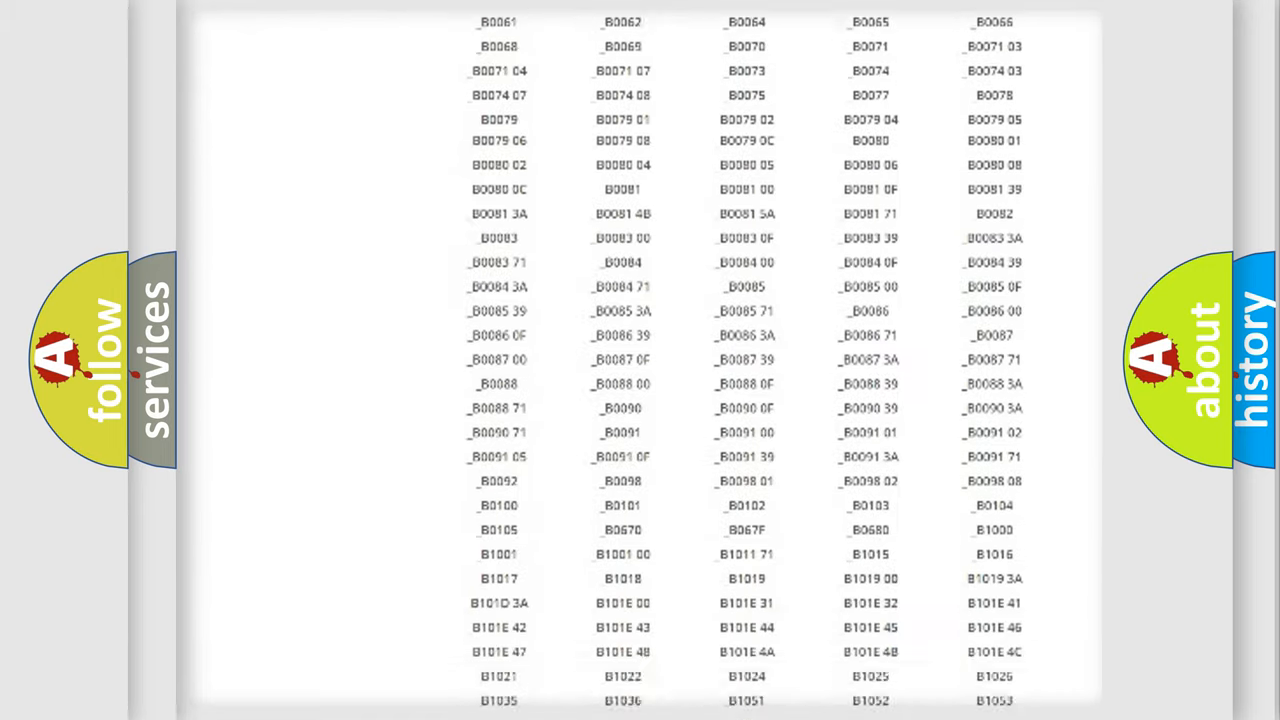
pyautogui.scroll(3)
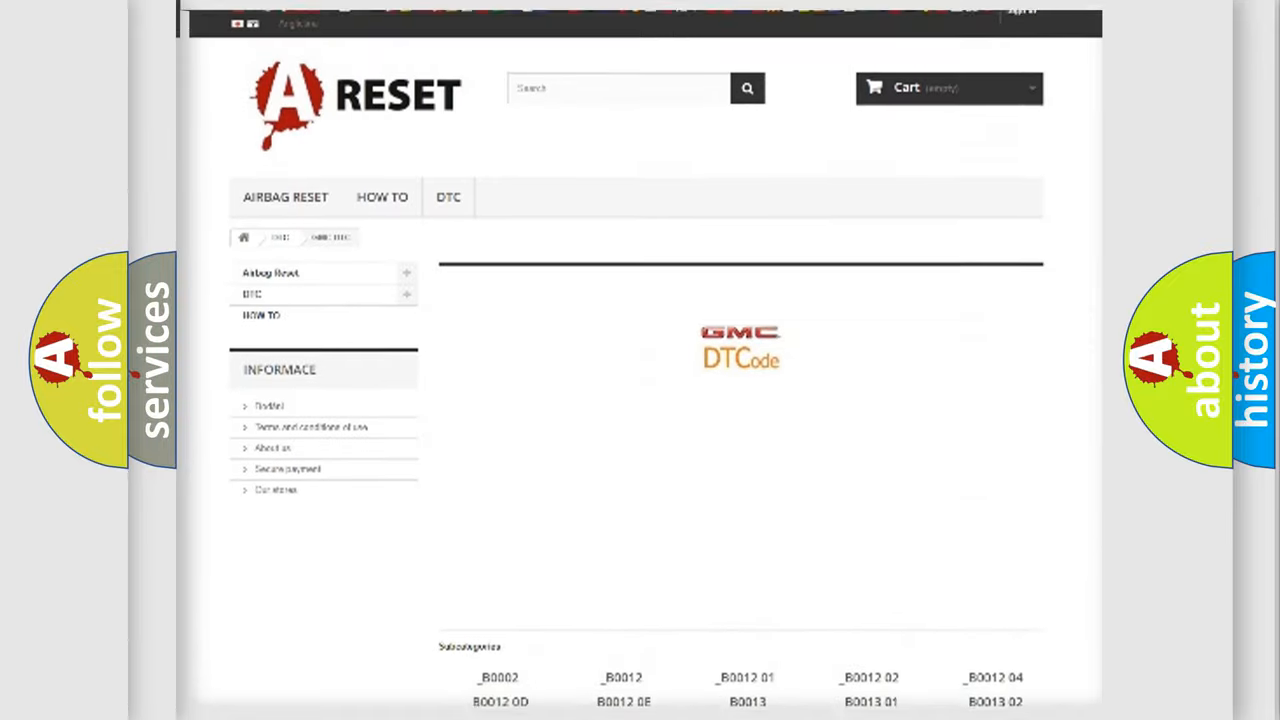